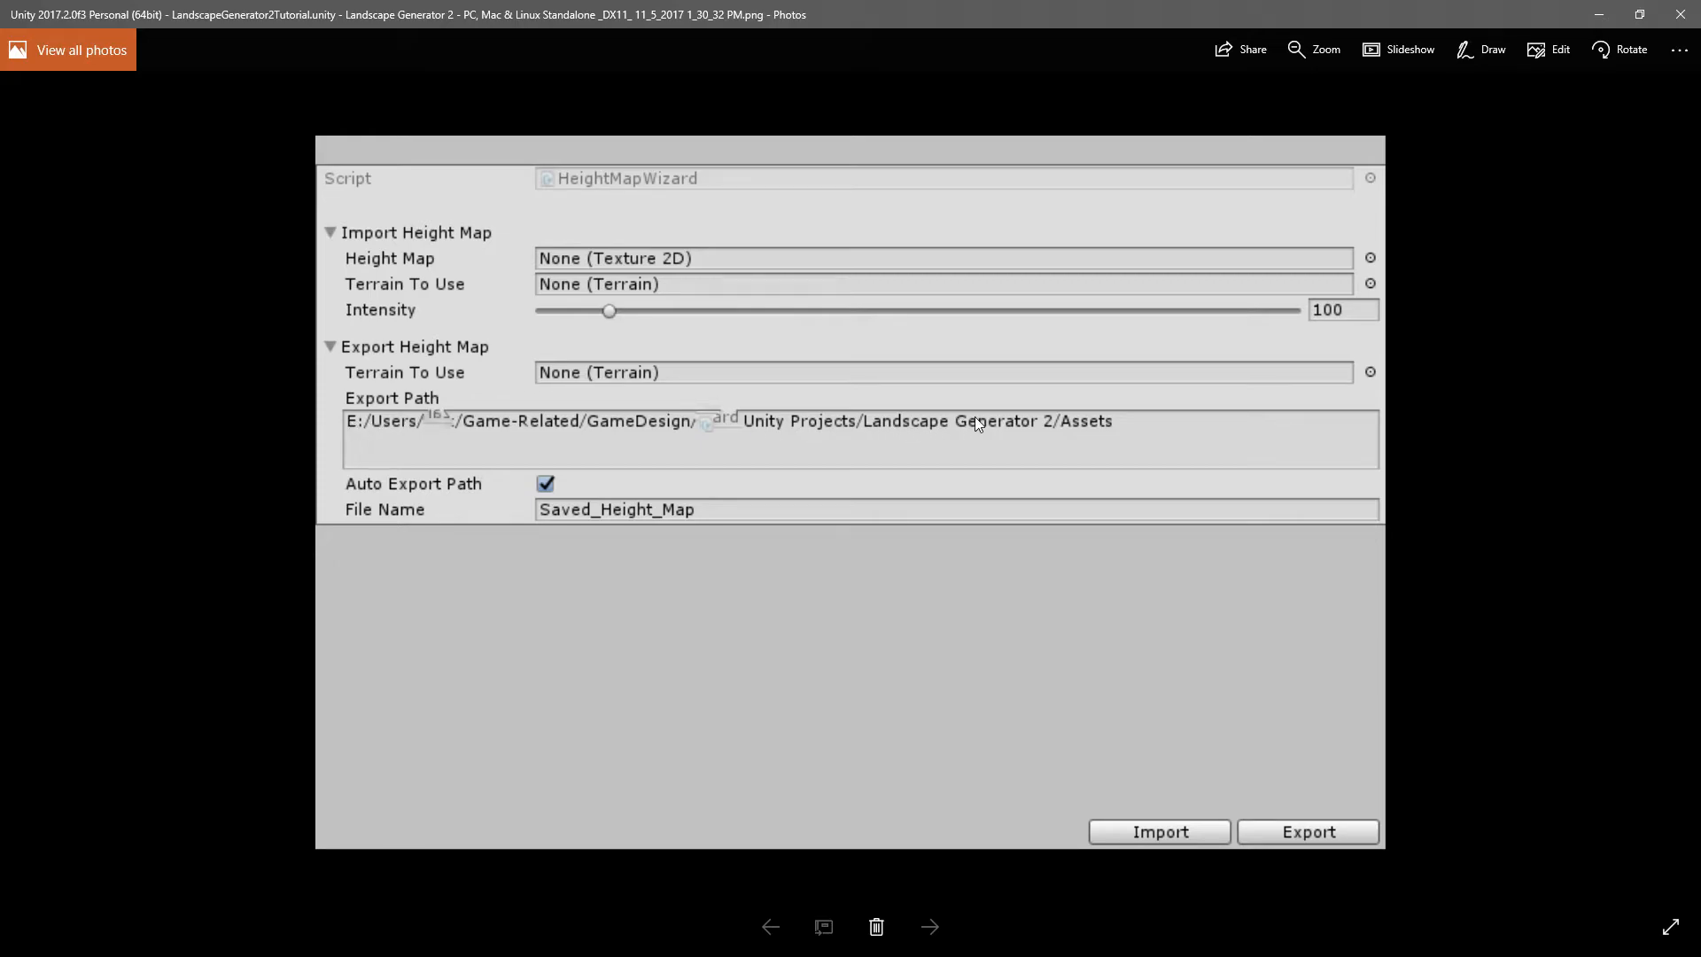
mouse_move(900, 701)
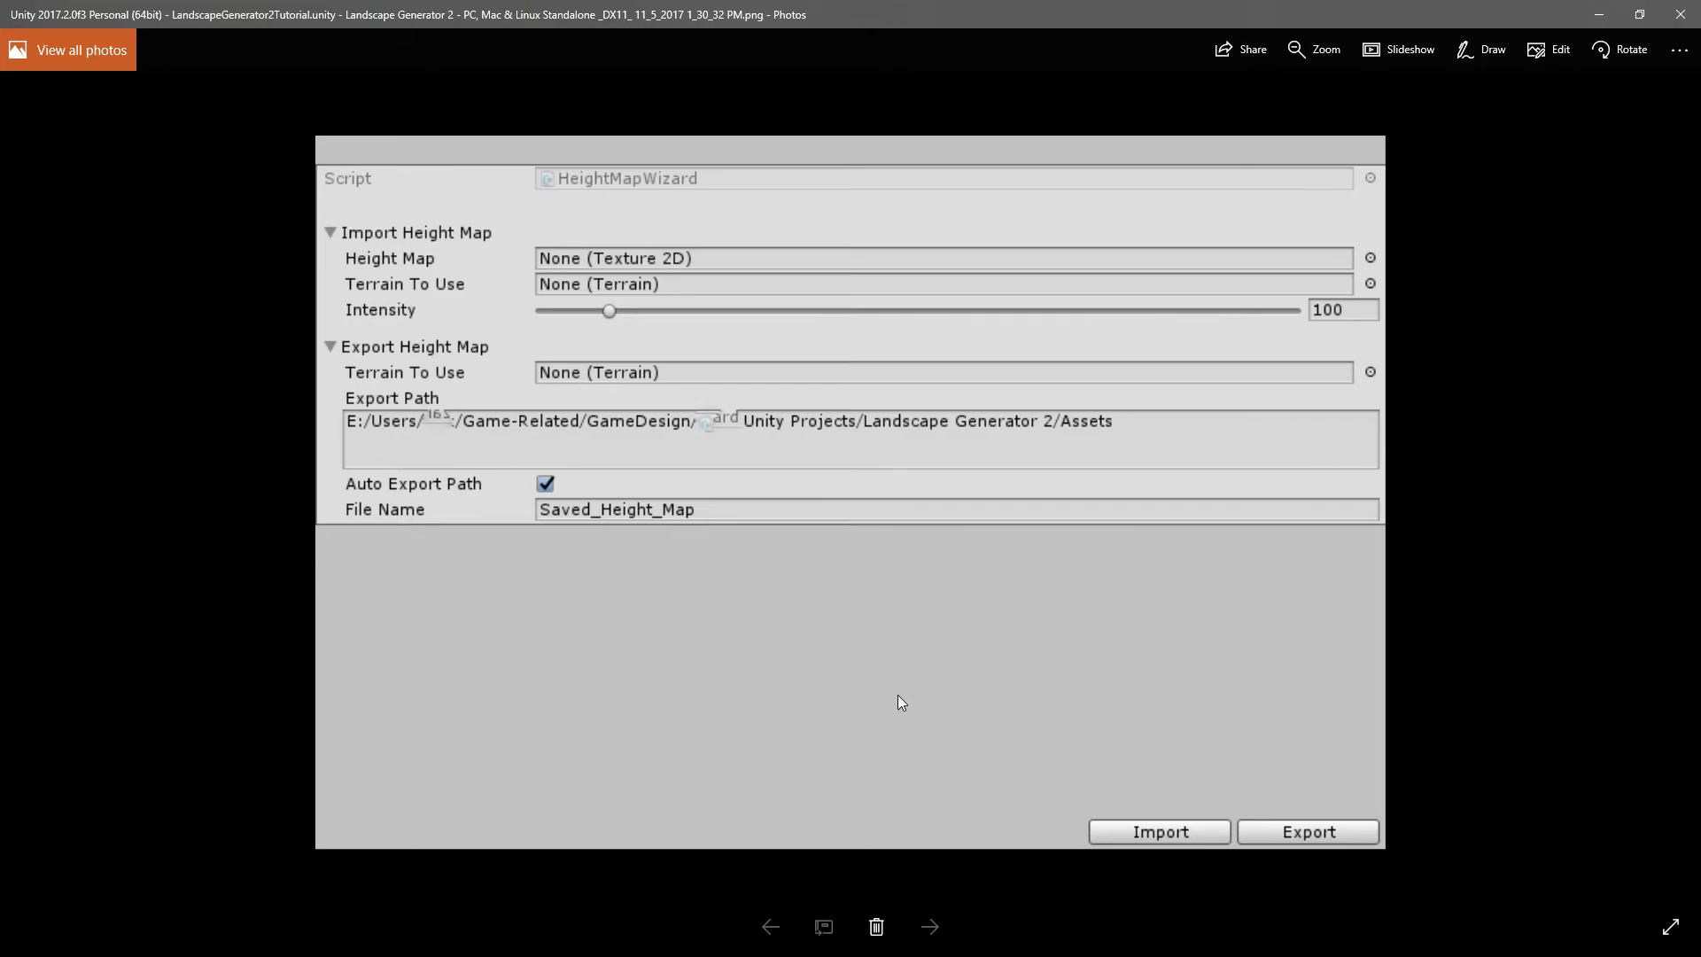